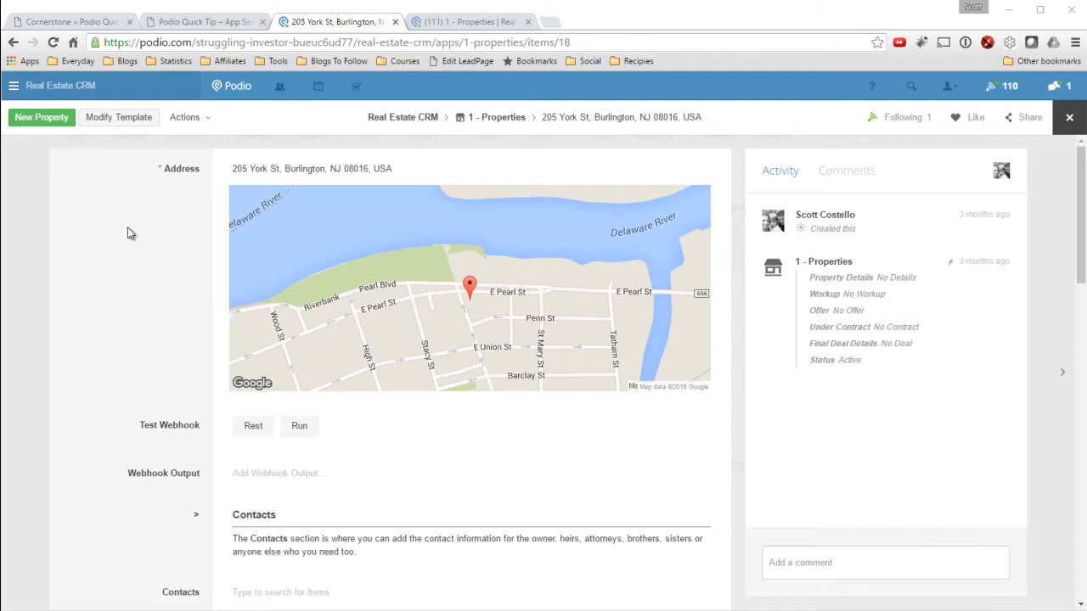
mouse_move(169, 252)
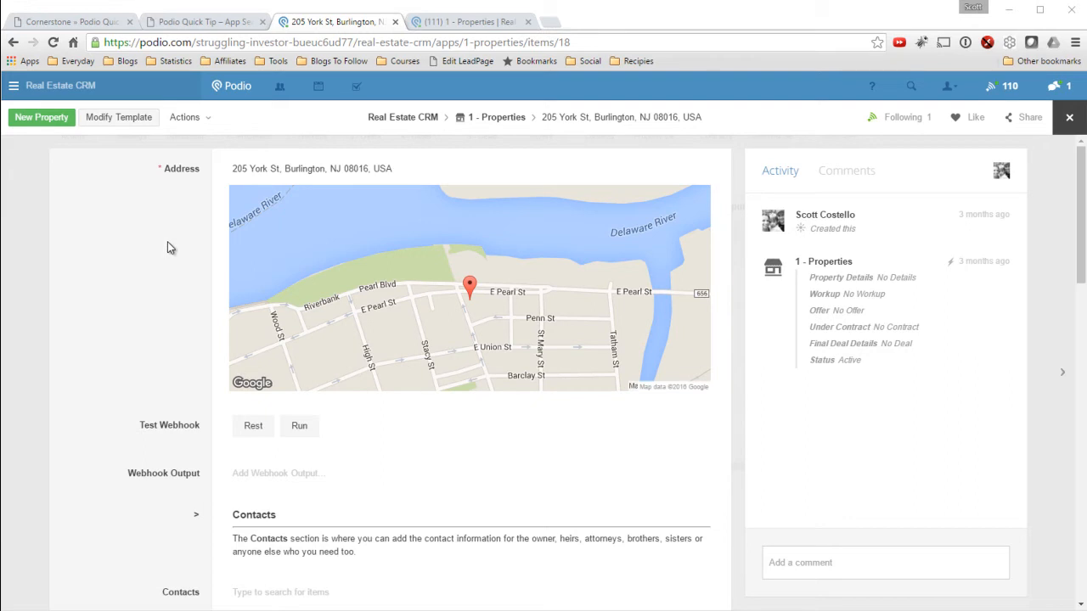
mouse_move(172, 253)
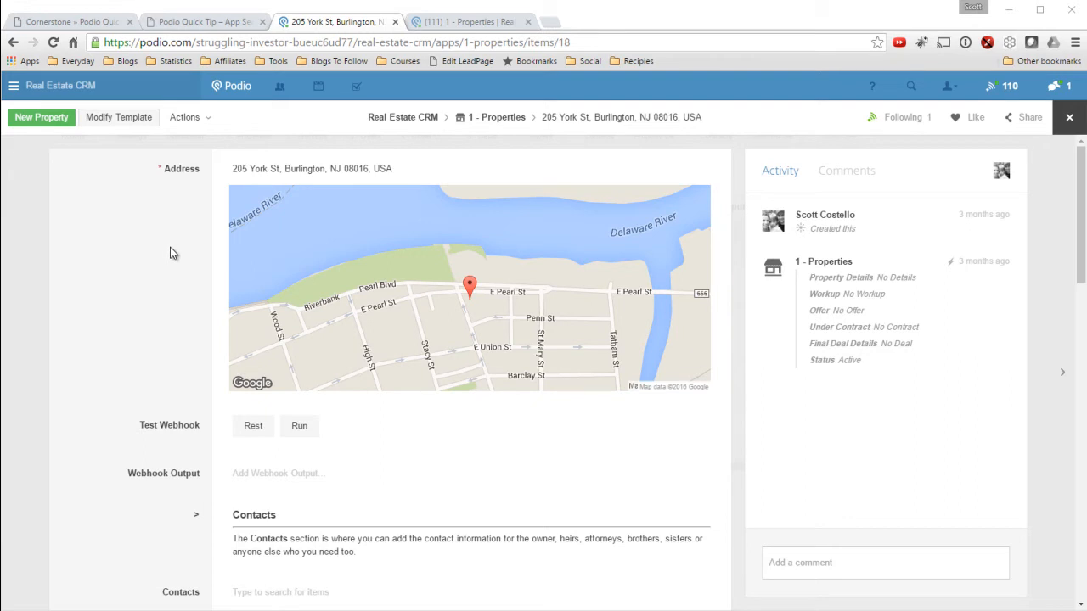
Step: Scroll through the property item and try appending #lead-data to its web address
scroll("down", 3)
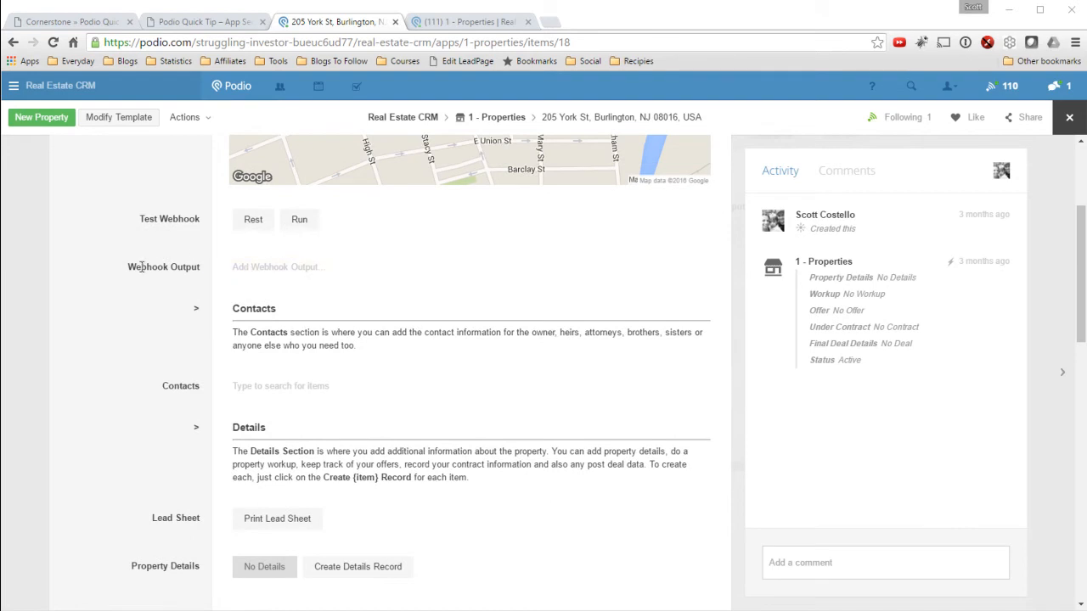
scroll("down", 3)
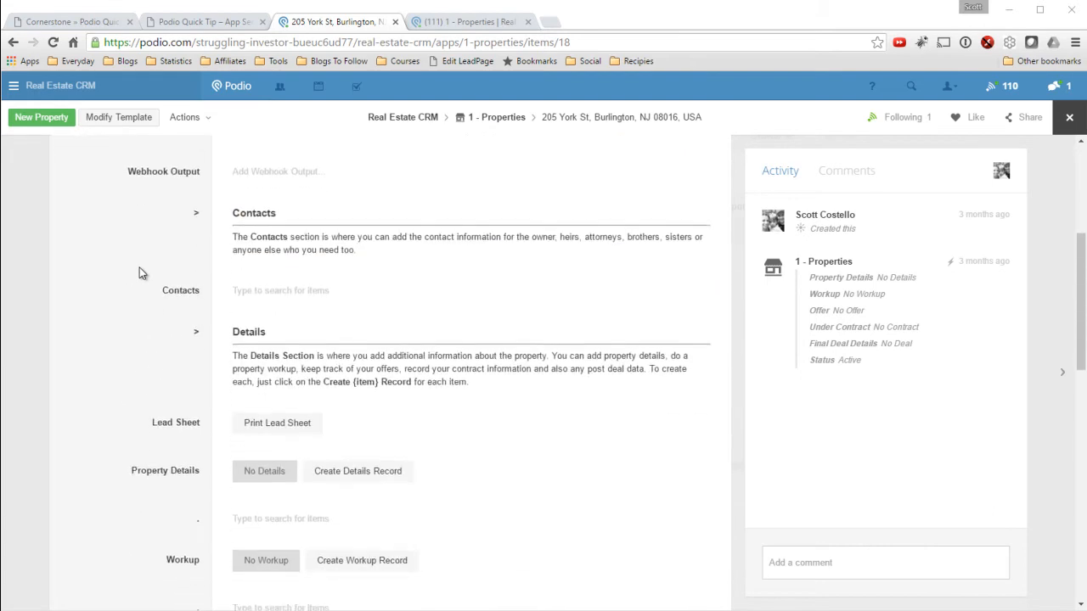
scroll("down", 3)
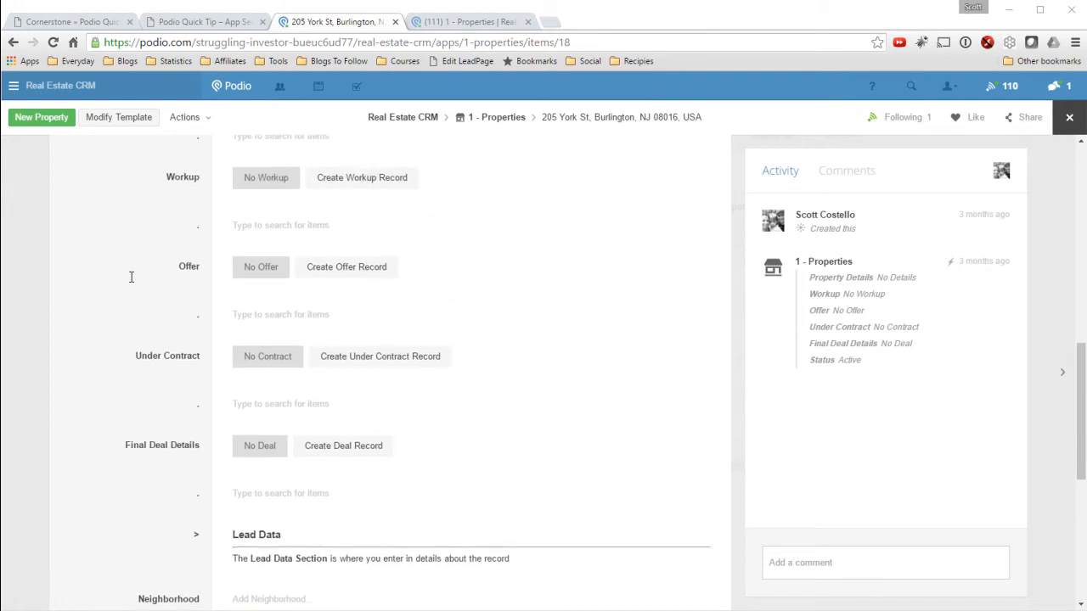
scroll("down", 3)
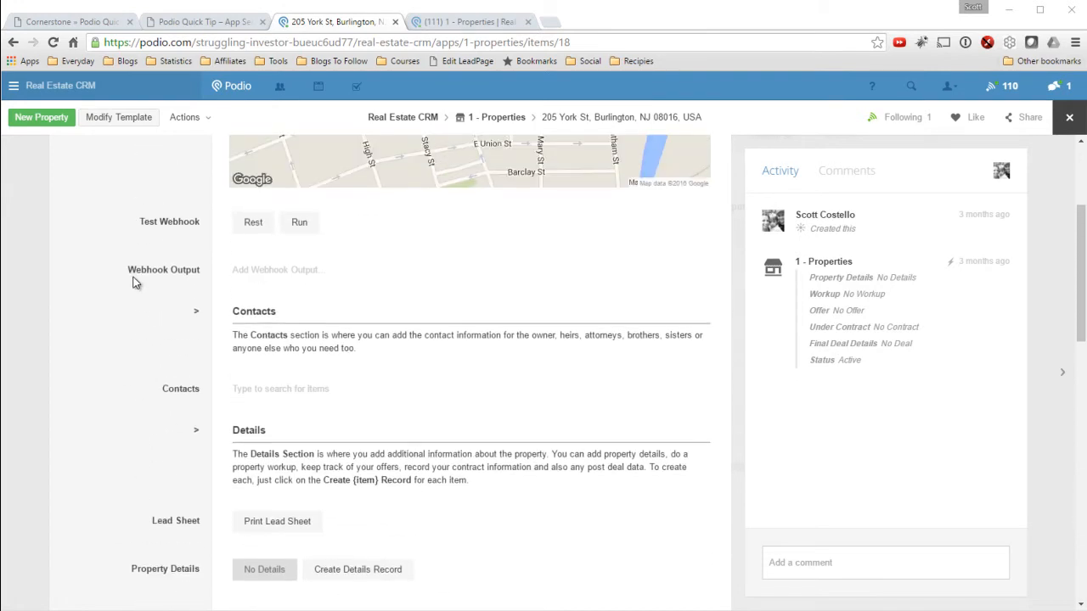
scroll("down", 3)
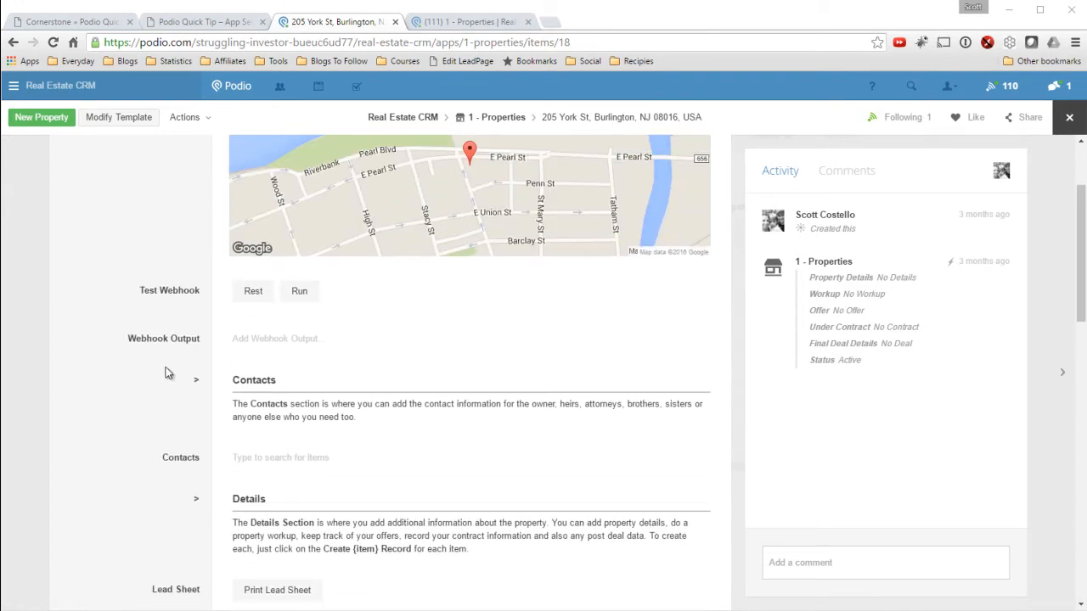
scroll("down", 3)
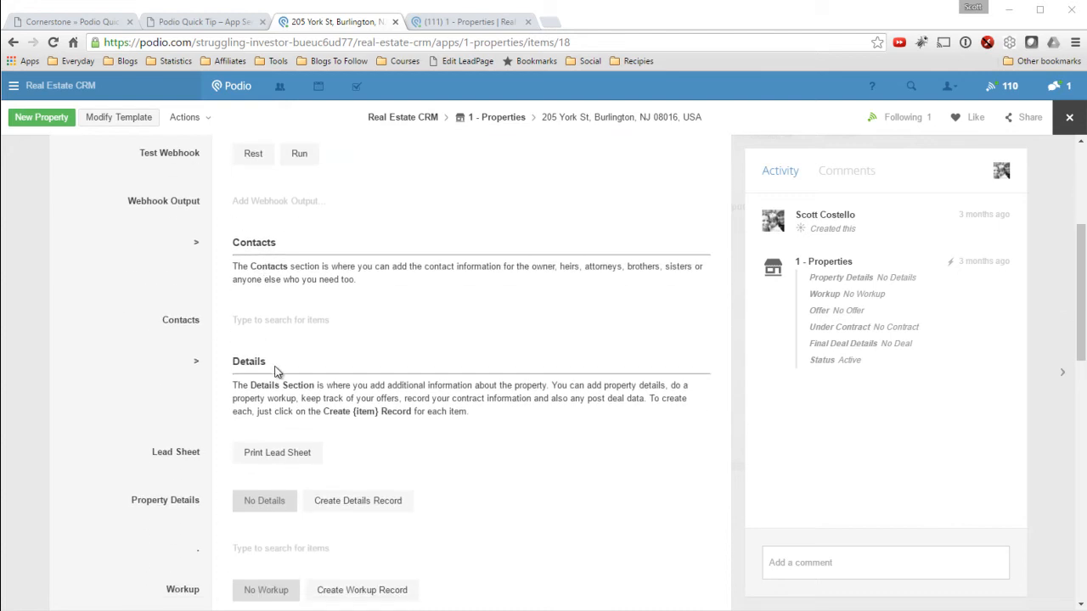
scroll("down", 3)
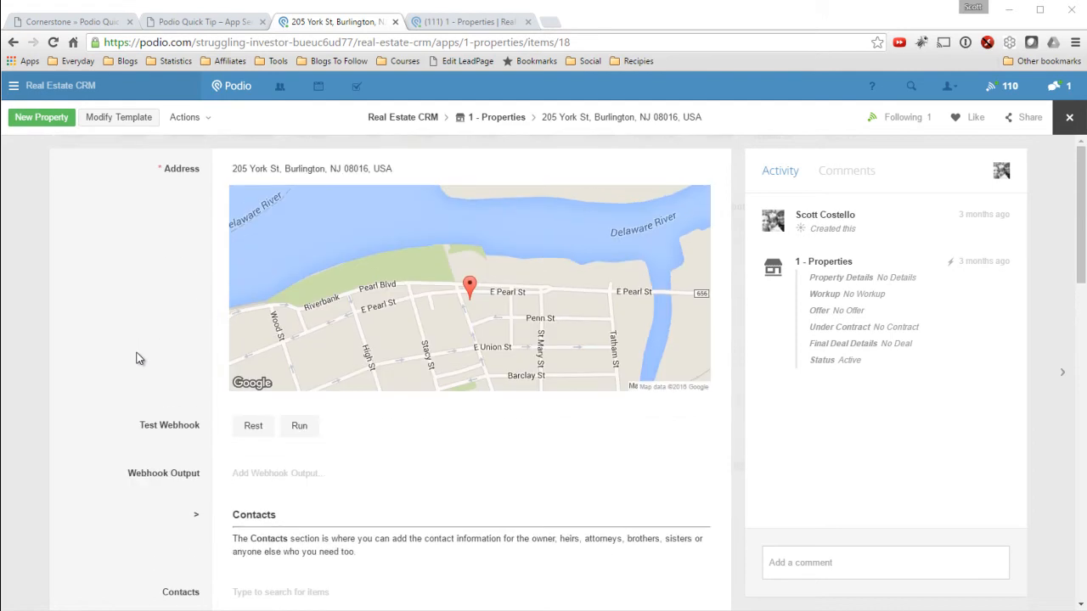
mouse_move(153, 301)
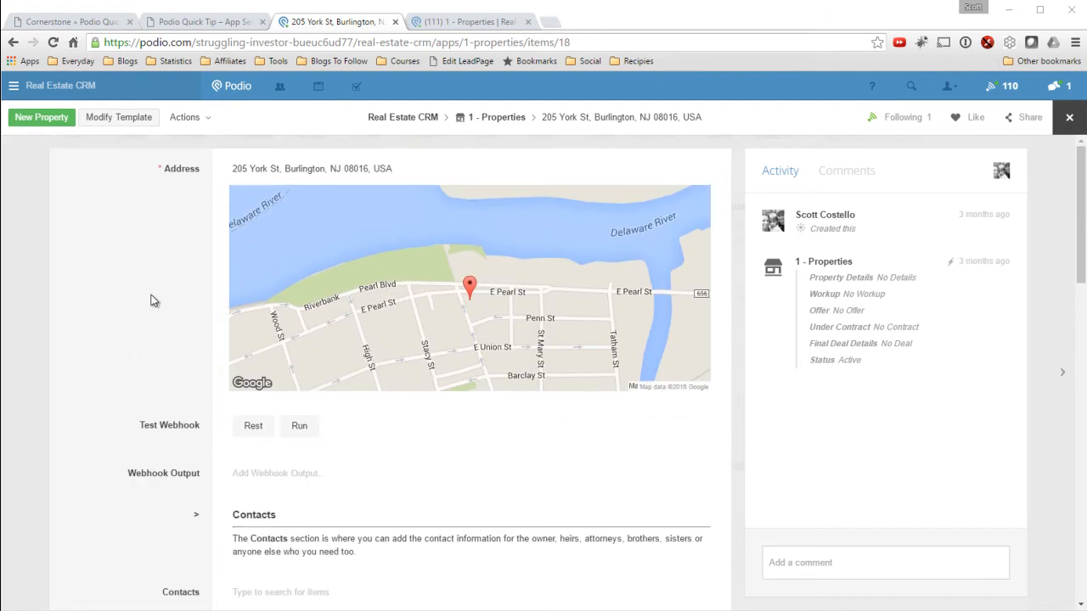
scroll("down", 3)
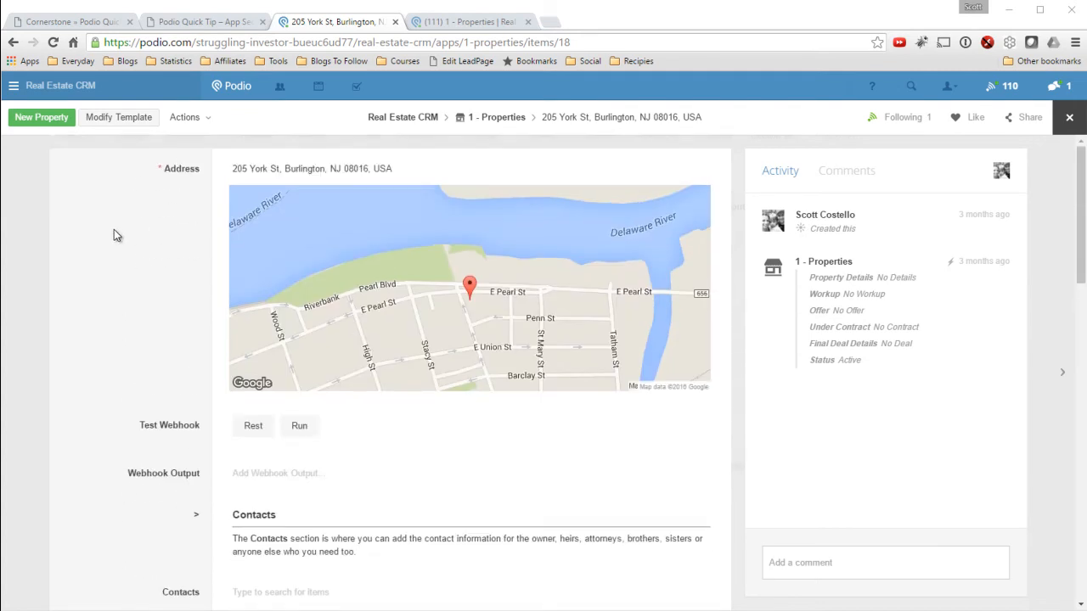
left_click(594, 42)
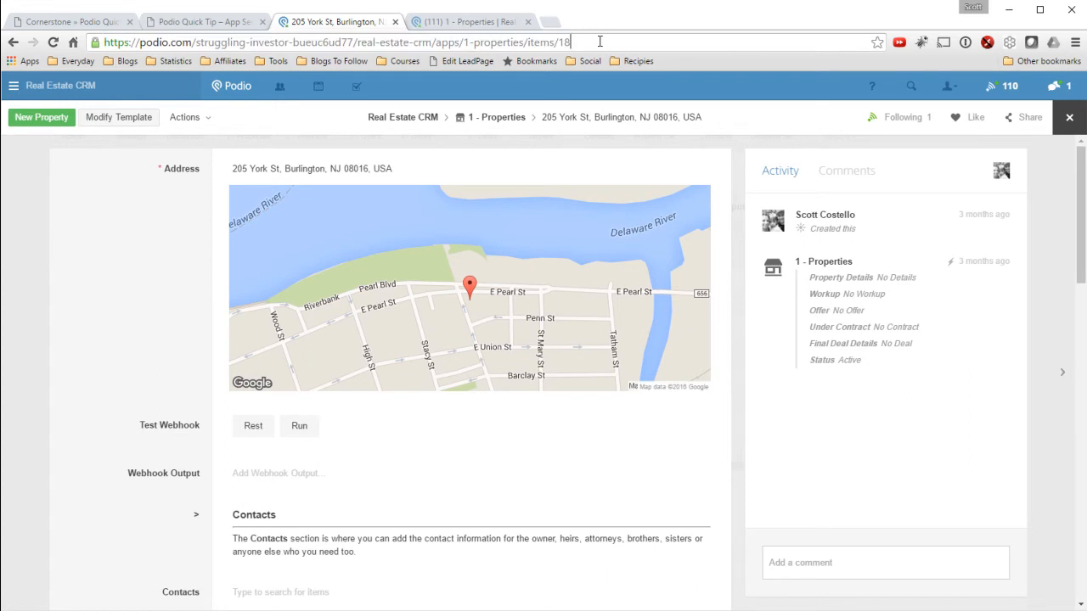
type("#lead-data")
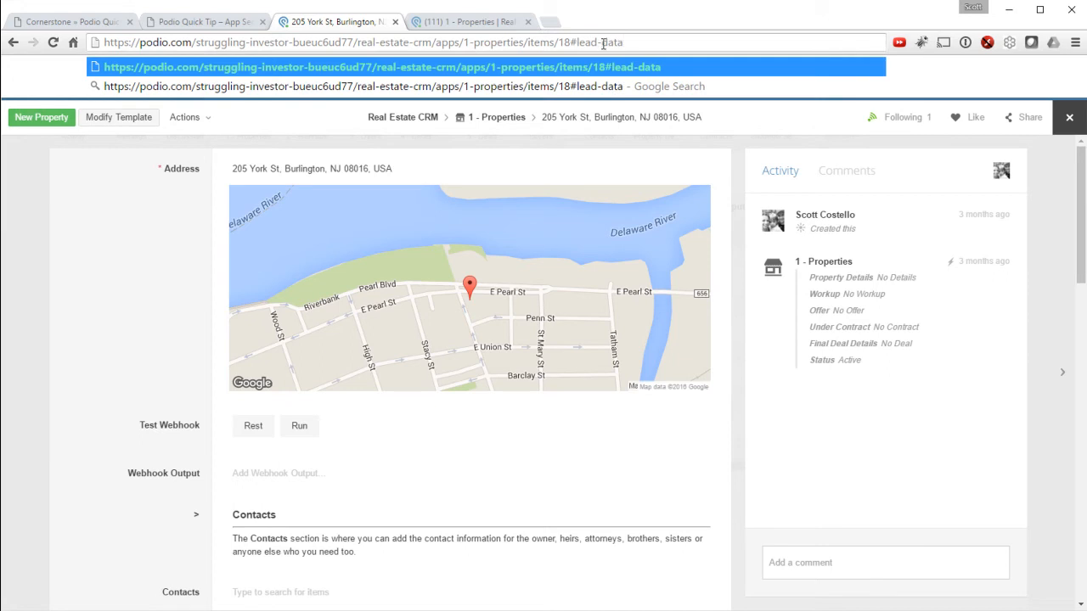
mouse_move(19, 173)
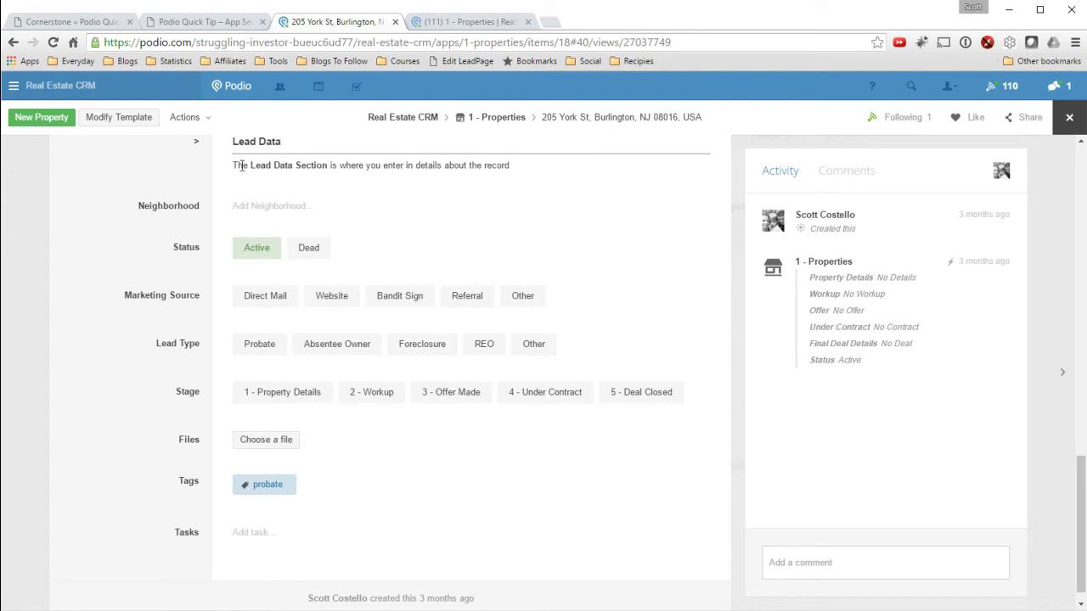
mouse_move(252, 166)
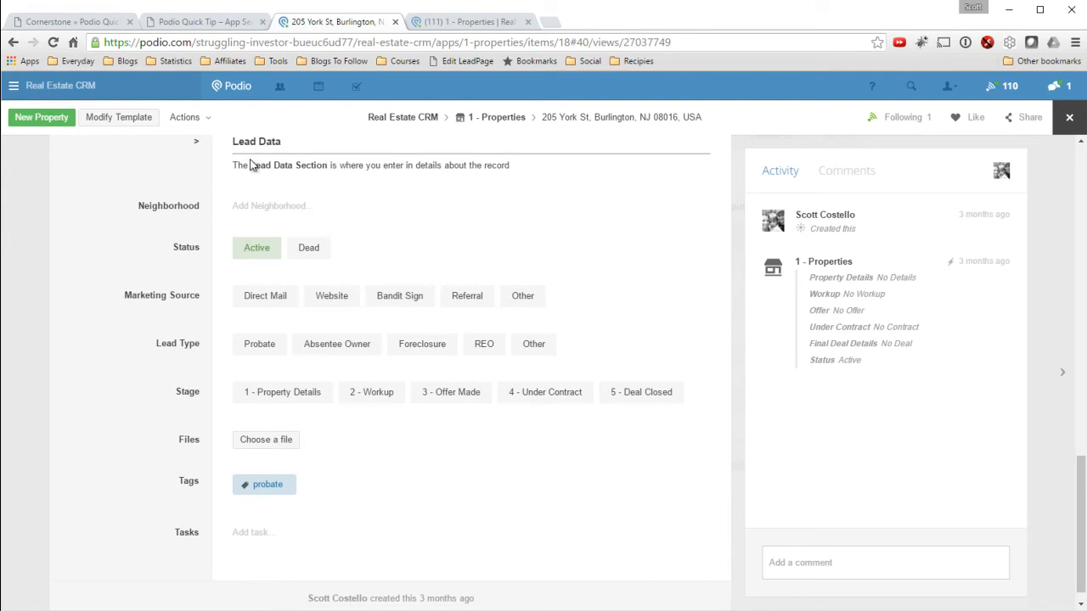
Step: Restore the item's plain address, select it, and open the Properties template for editing
scroll("down", 3)
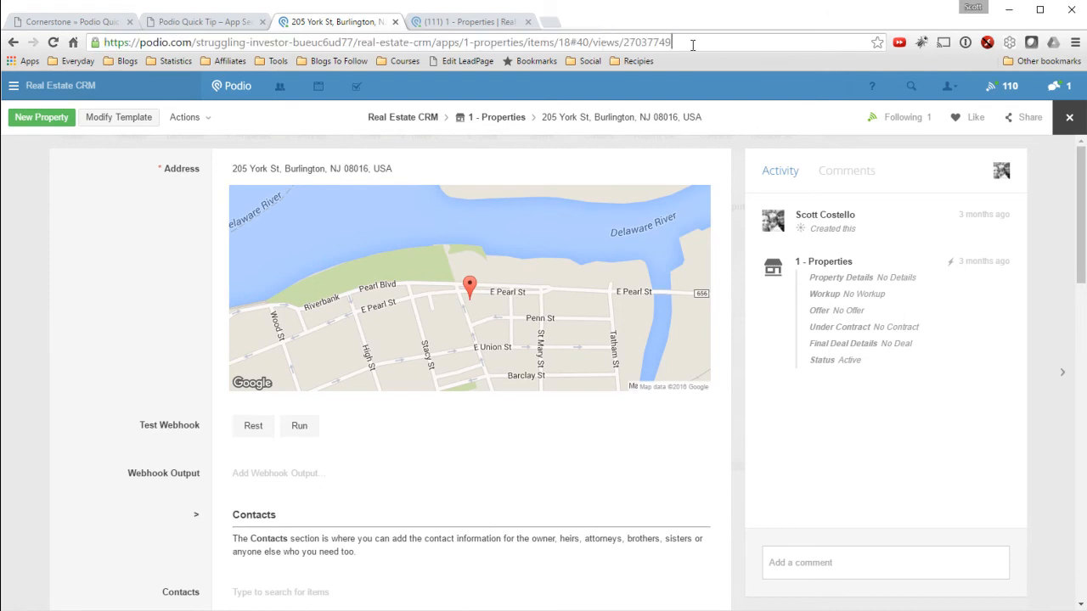
key("Backspace")
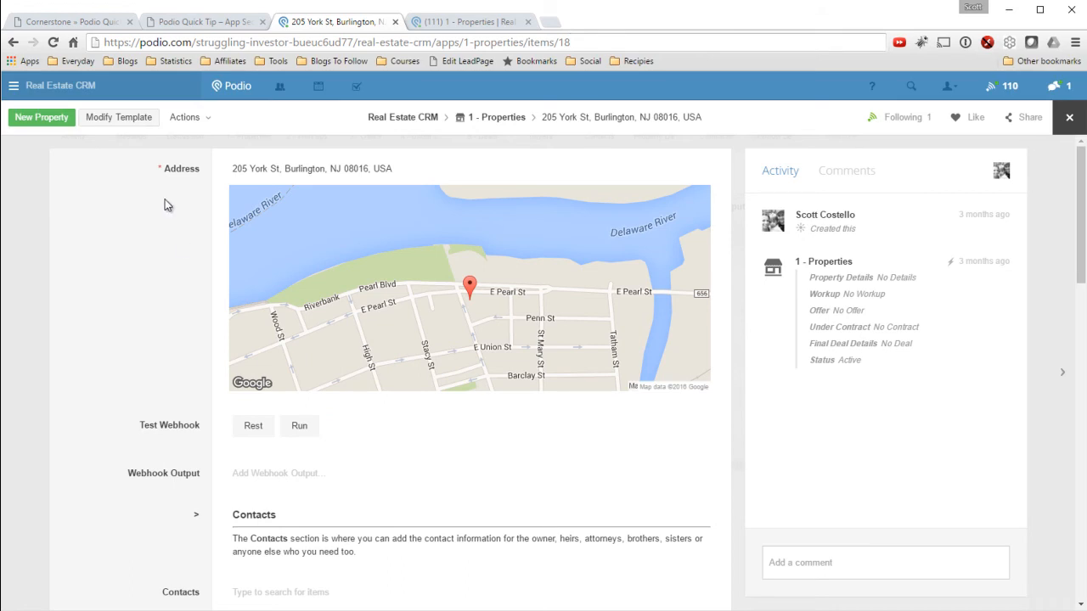
double_click(437, 41)
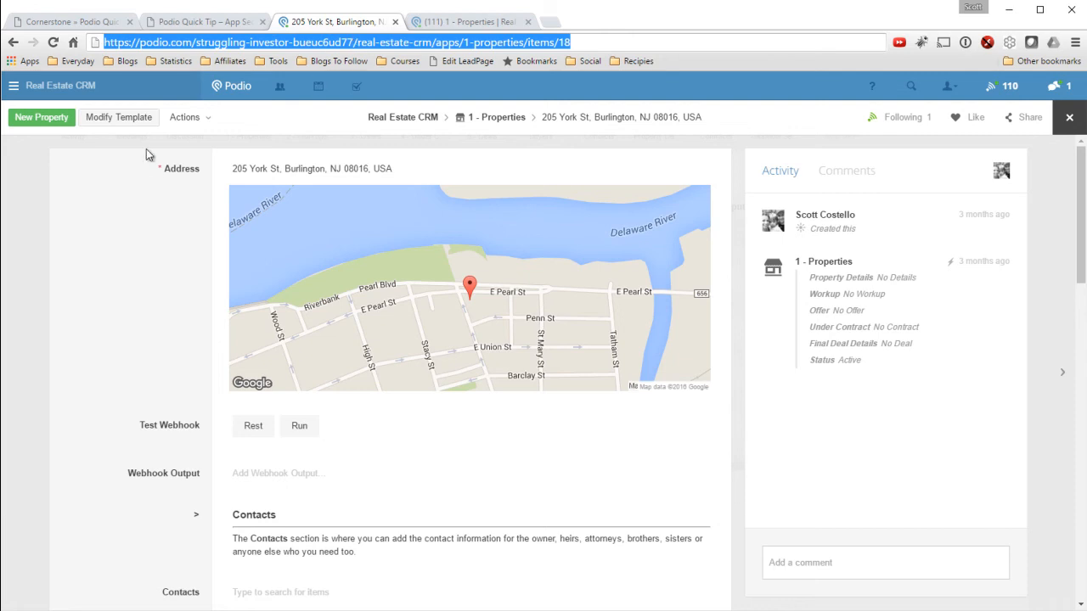
left_click(119, 117)
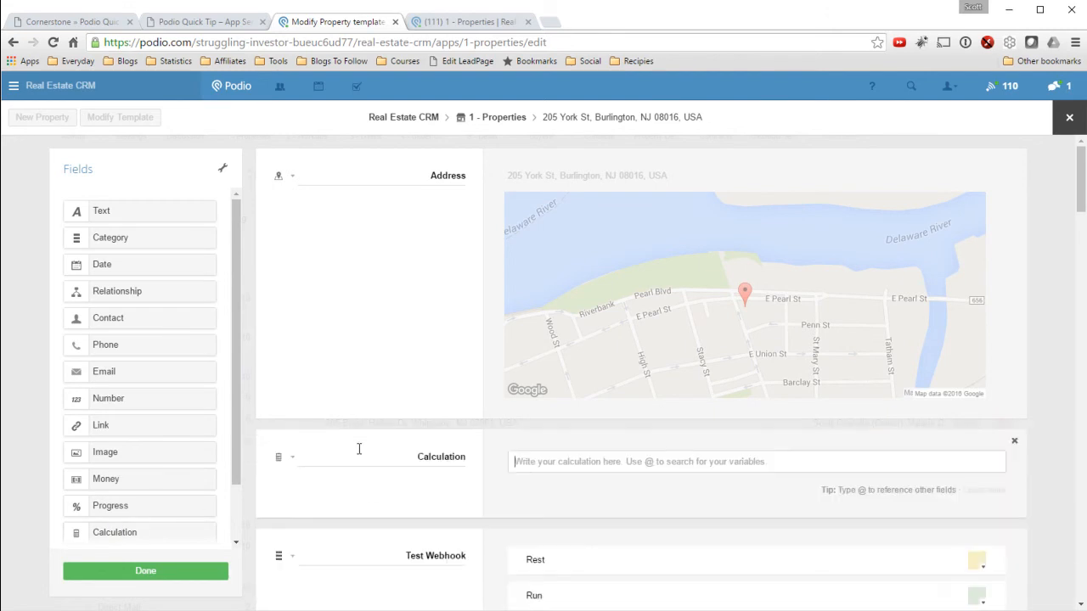
Step: Write var text = "Lead Data"; text.link( and paste the item's URL into the Calculation script
scroll("down", 3)
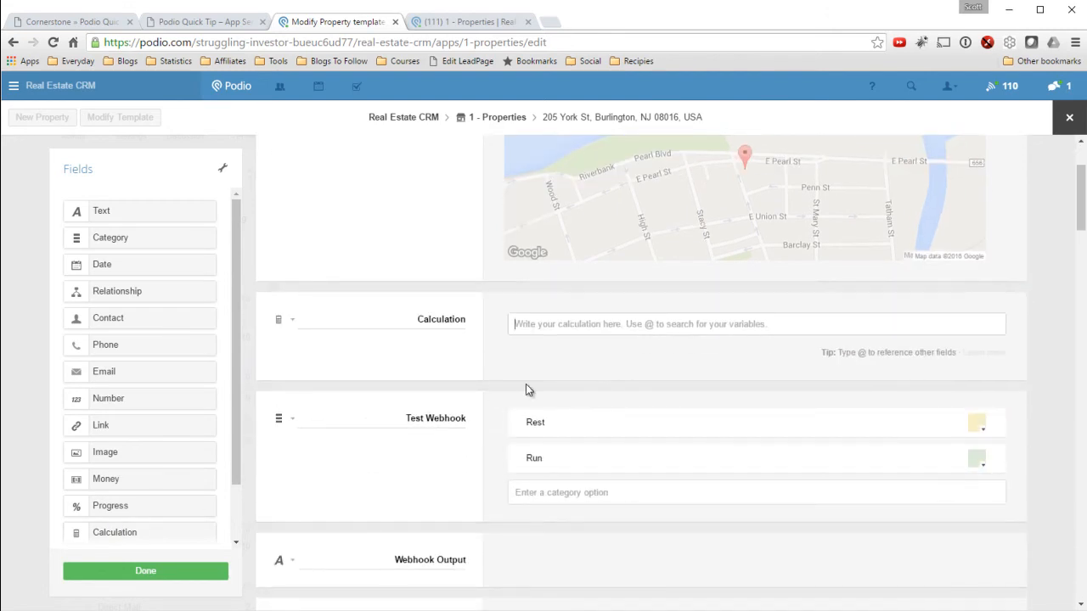
type("var text")
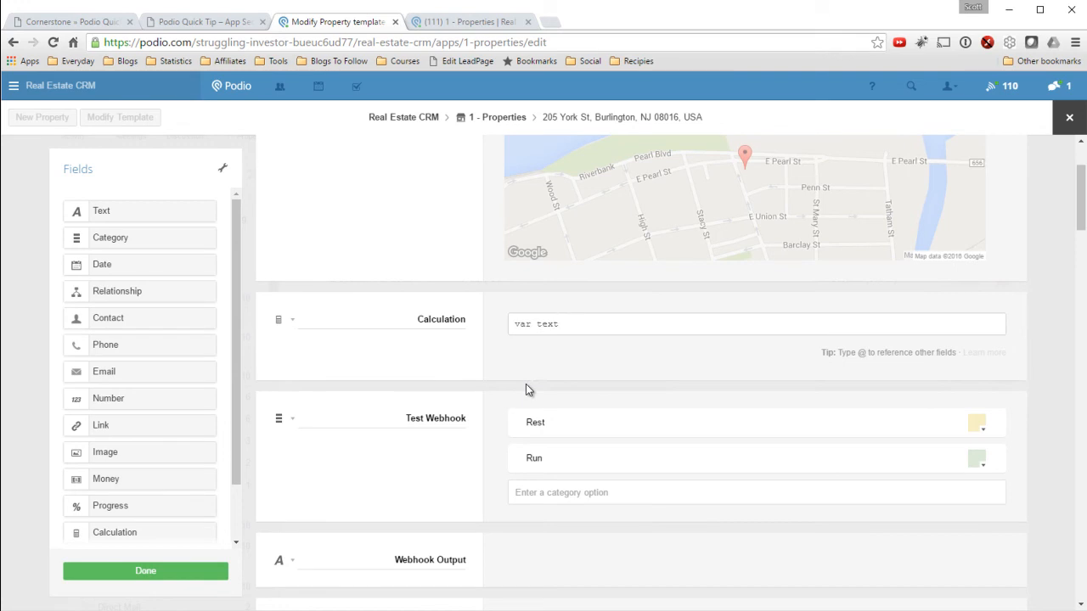
type("= \"")
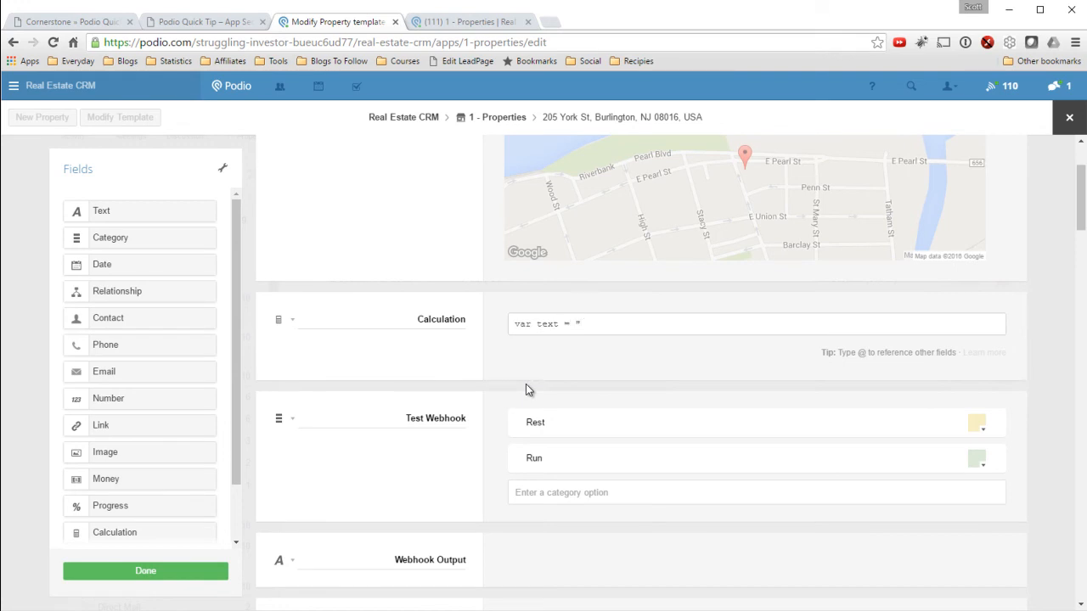
type("Lead Data\";")
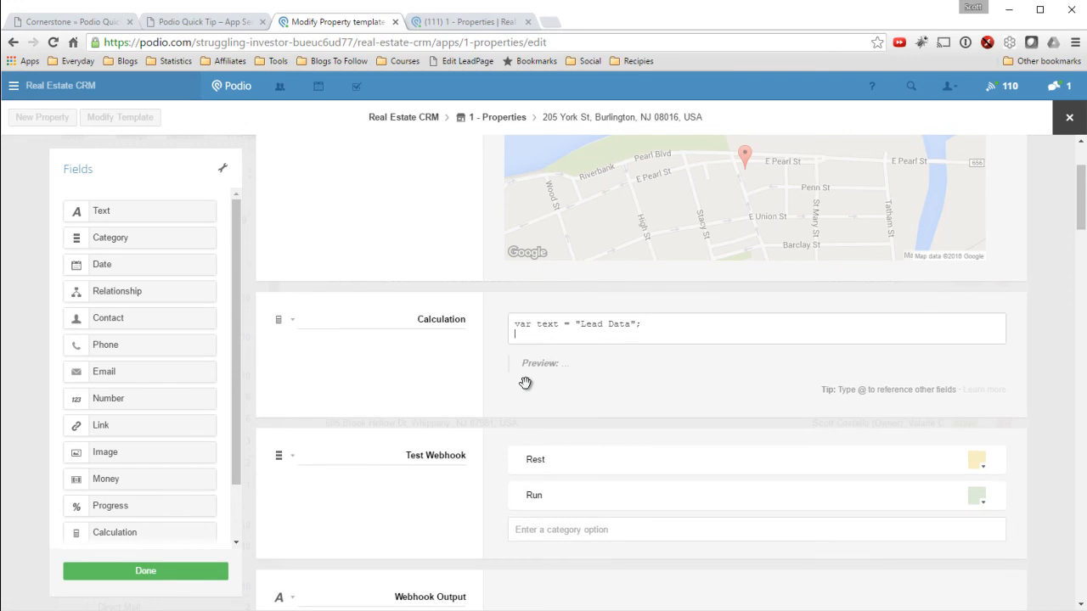
type("text")
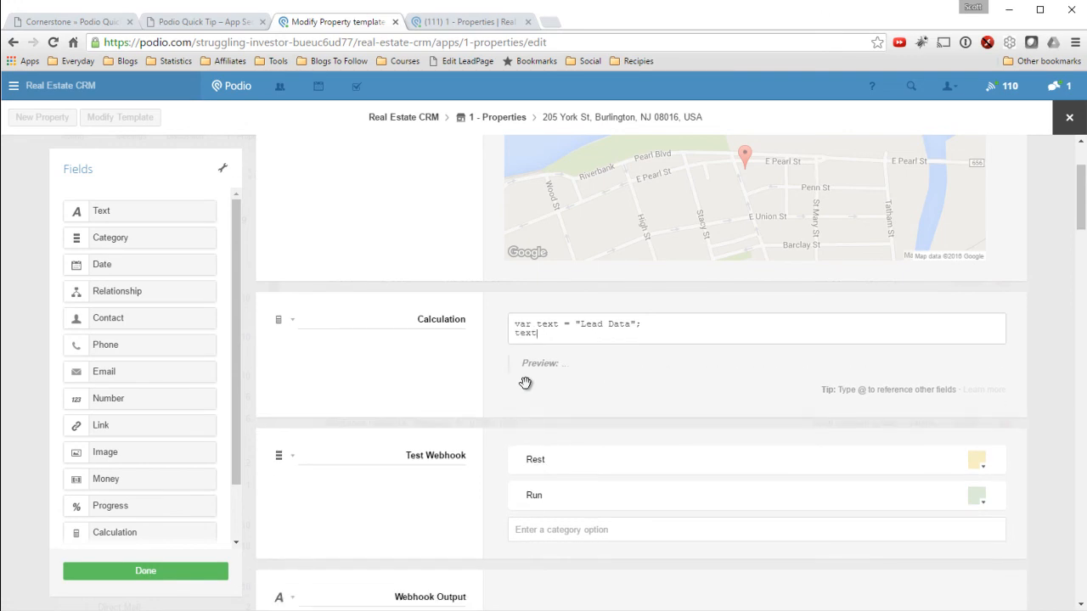
type(".link")
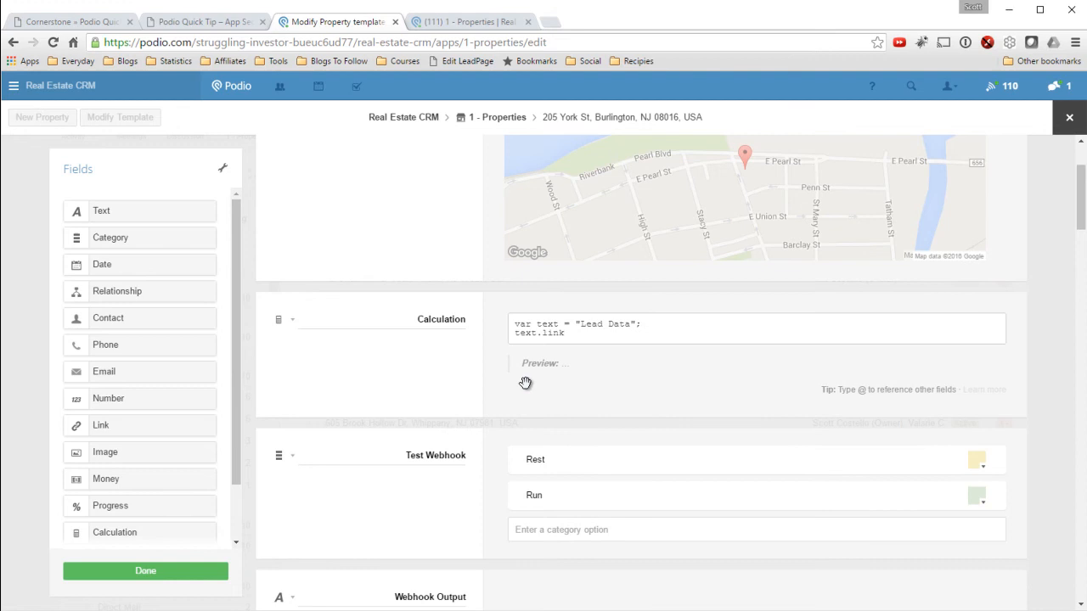
type("(")
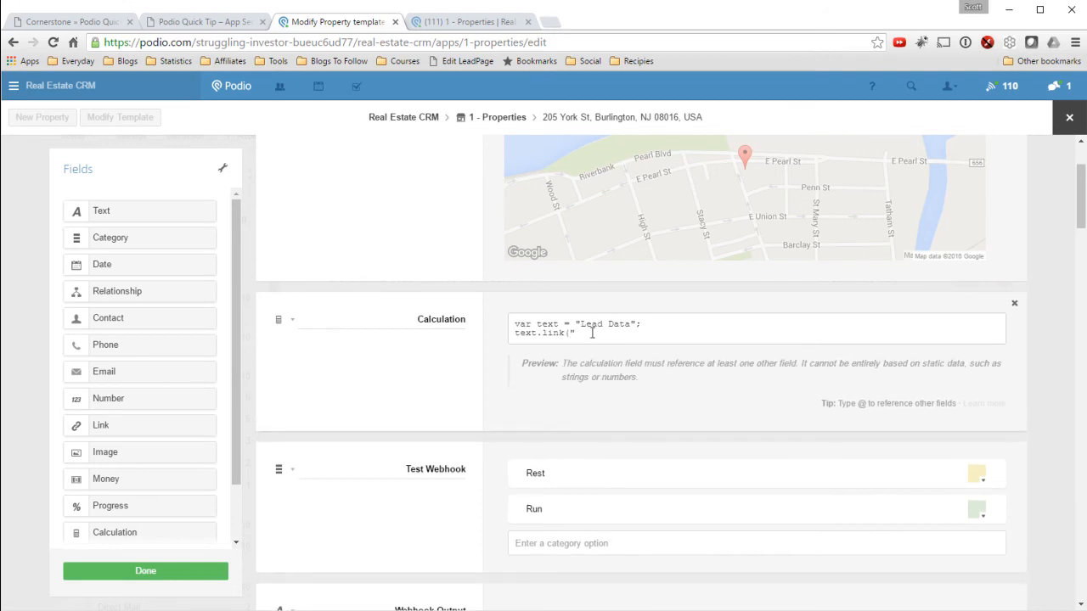
right_click(586, 331)
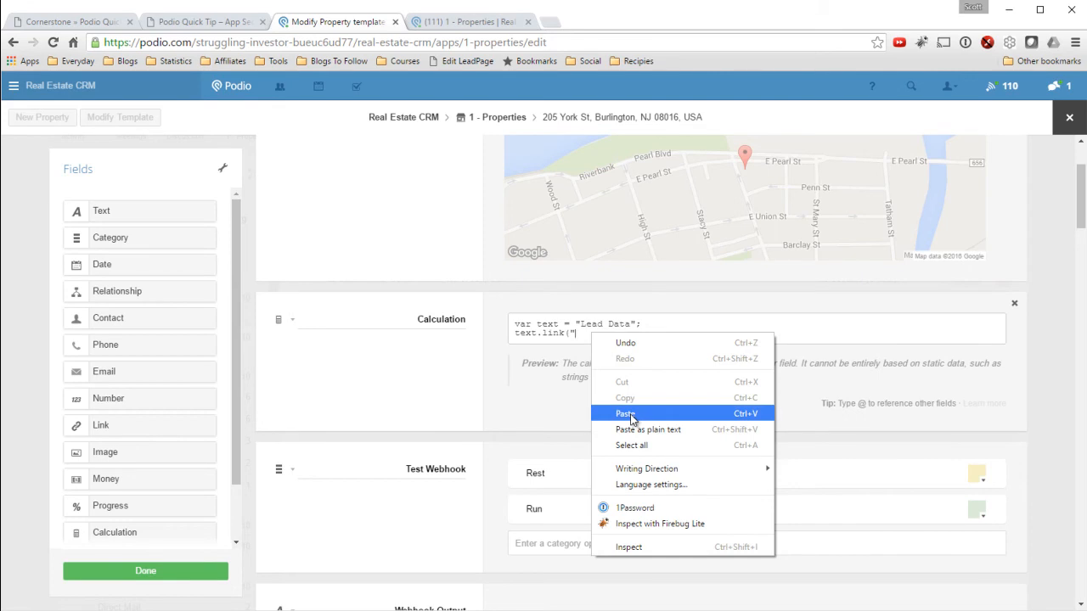
left_click(625, 414)
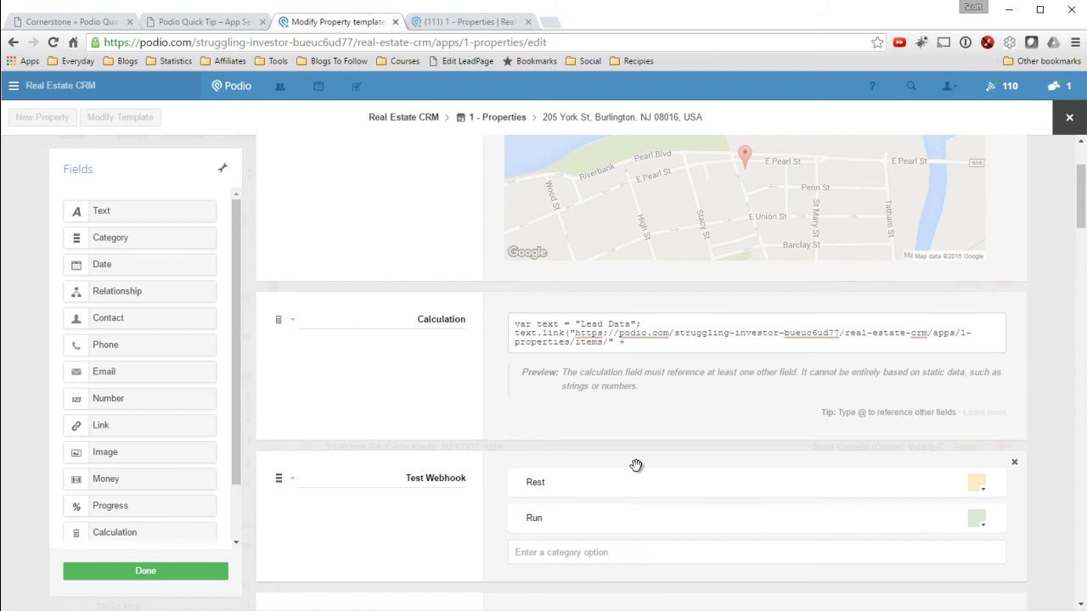
scroll("down", 3)
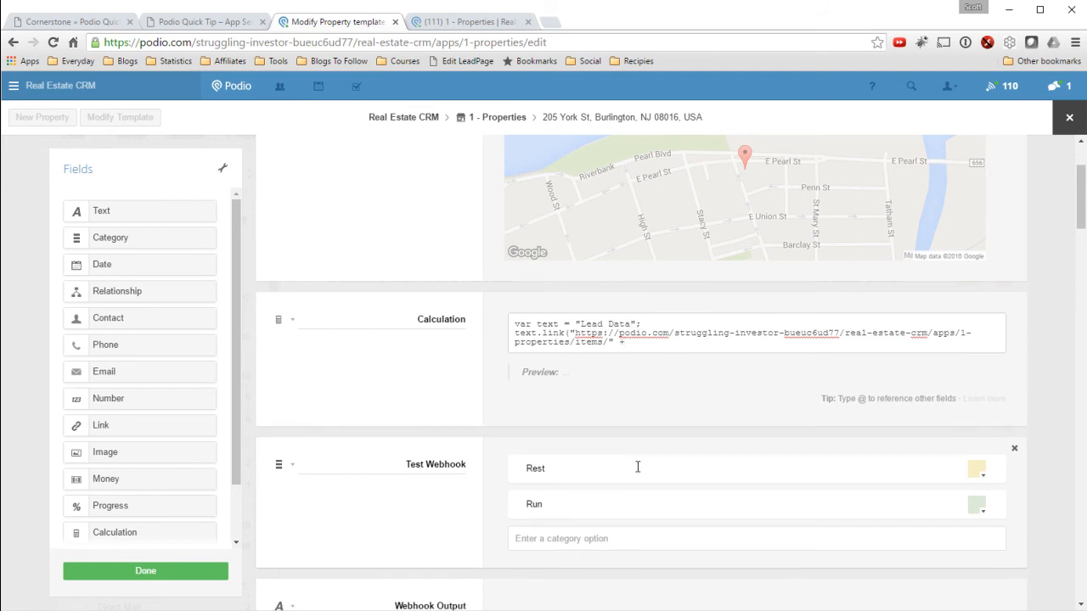
type("@")
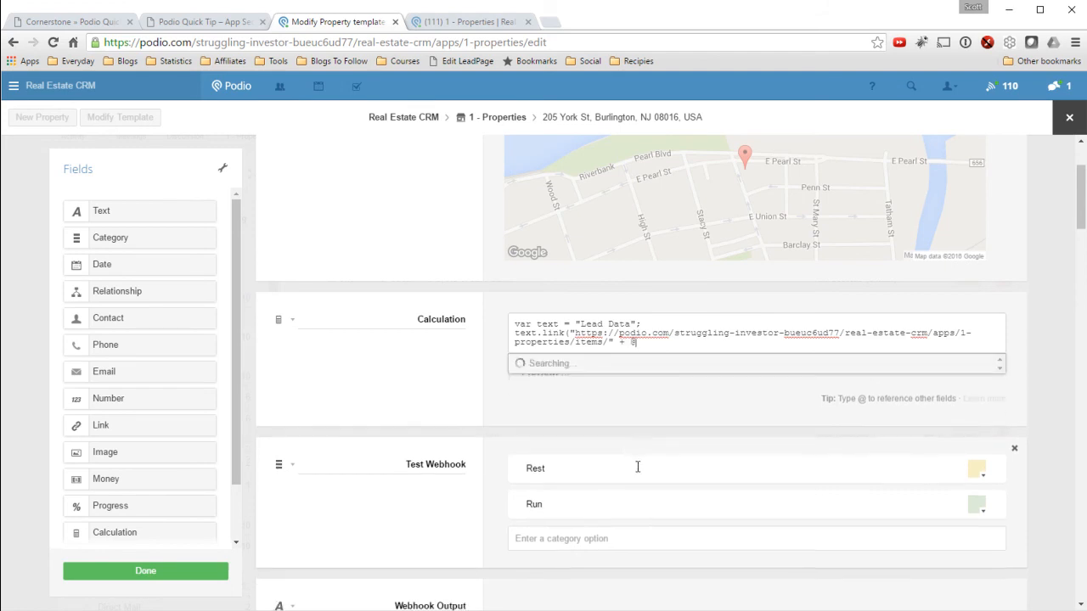
type("uni")
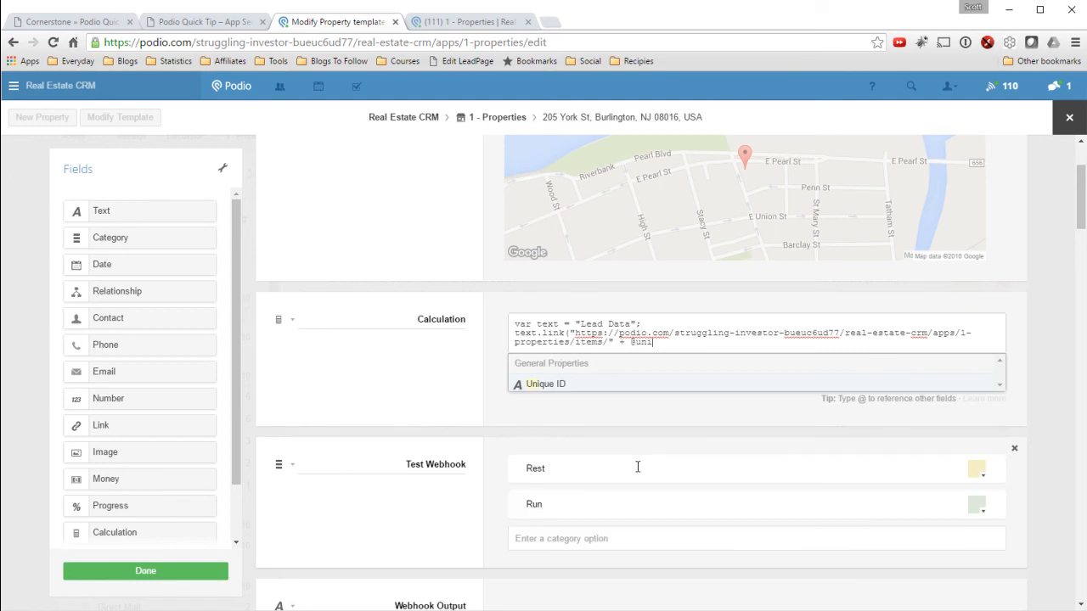
left_click(546, 384)
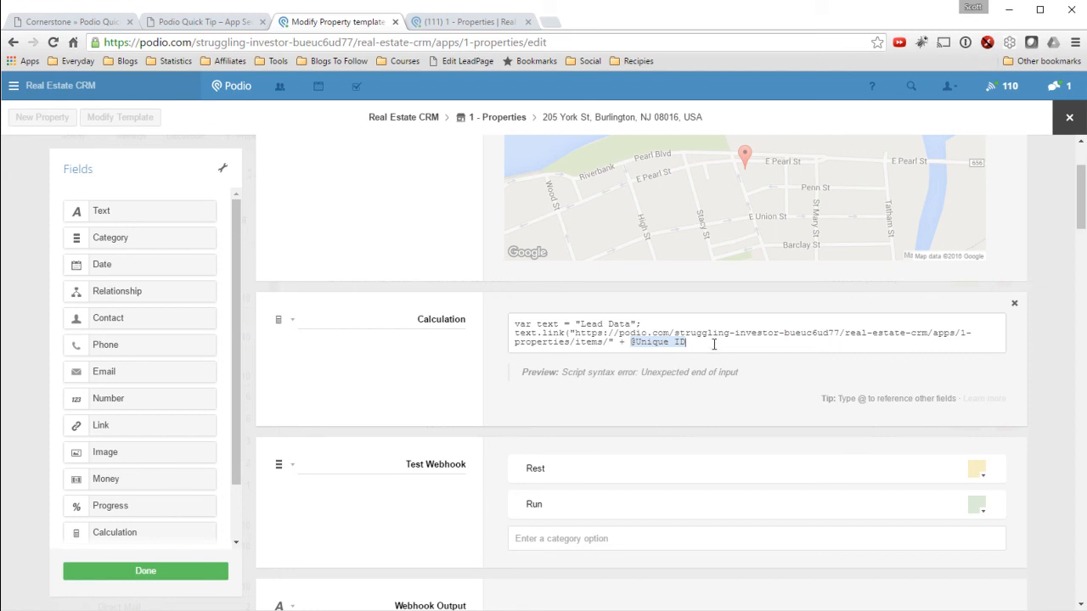
type("+")
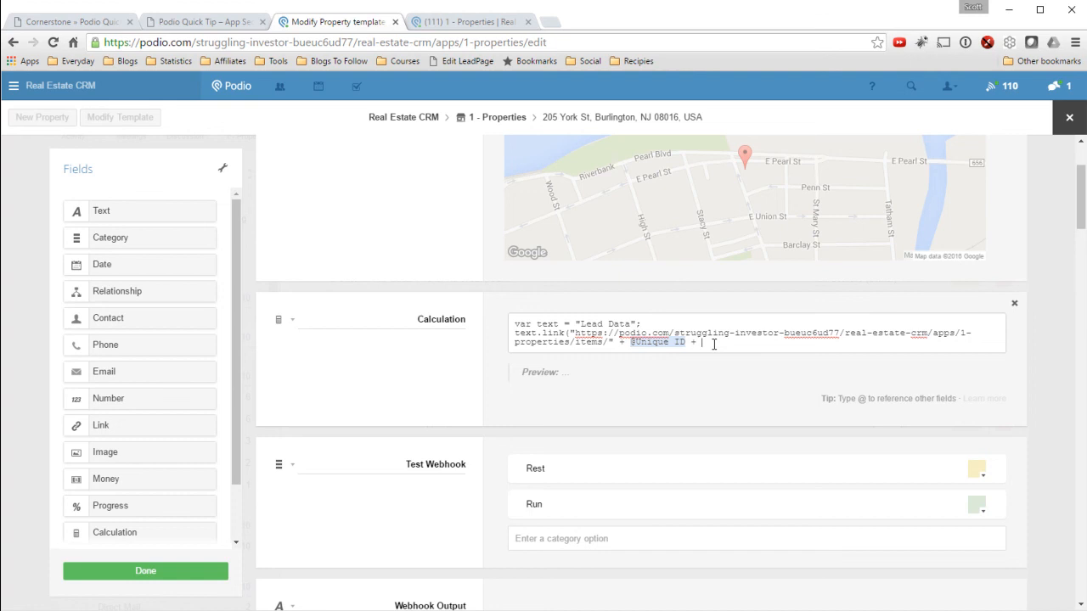
type("\"#")
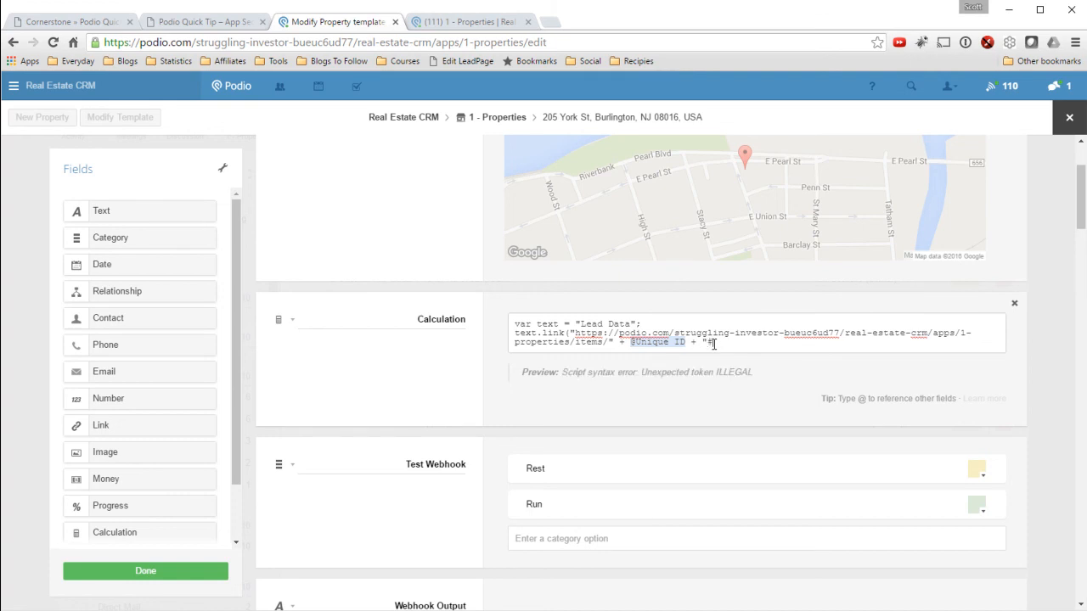
type("lead-data\");")
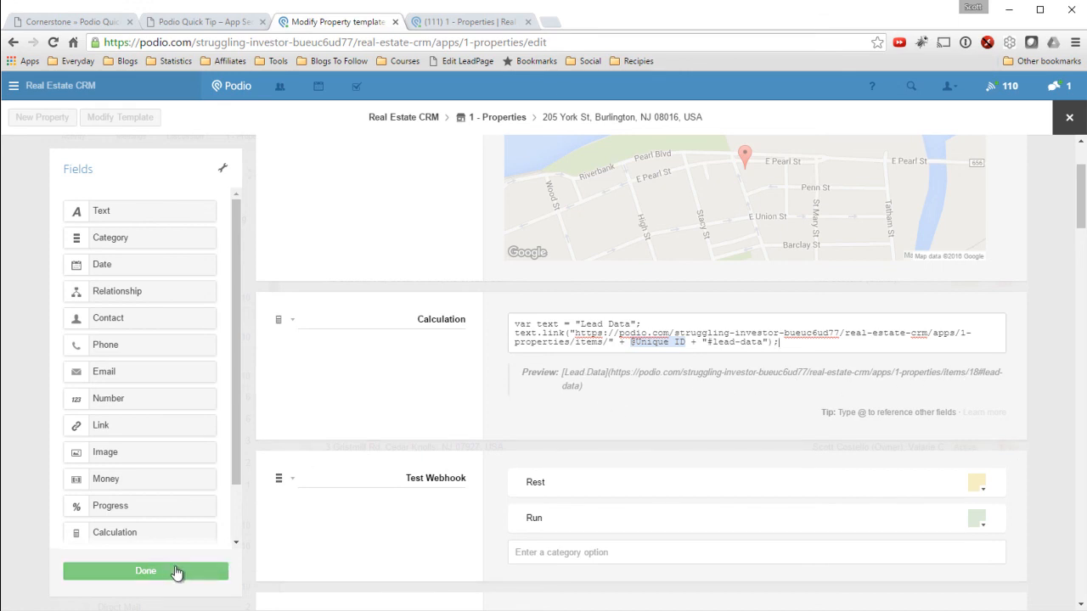
Step: Save the template, then follow the item's Lead Data link down to its section
left_click(146, 571)
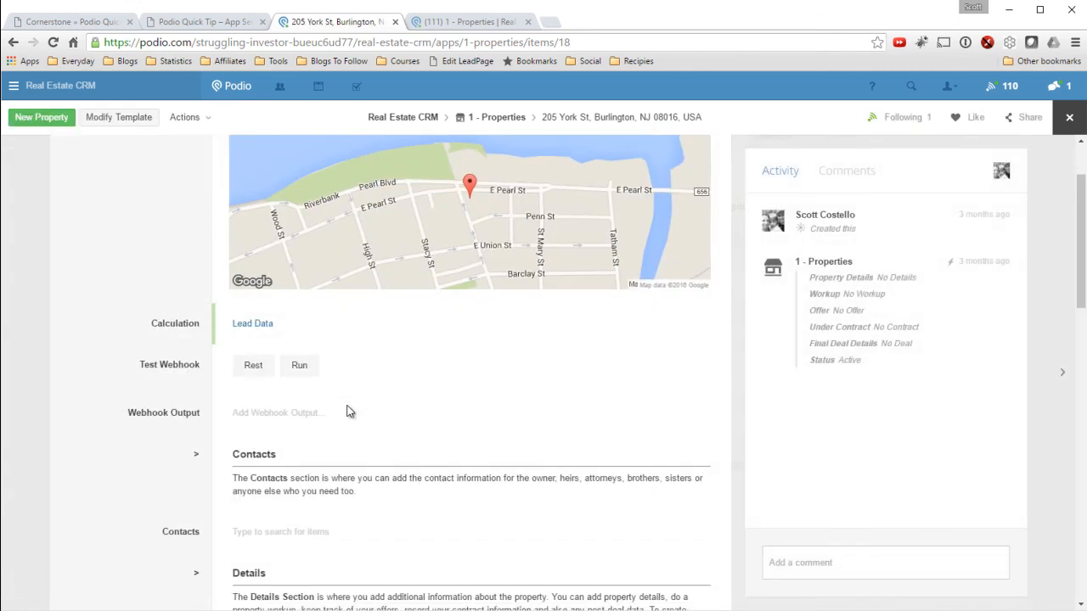
mouse_move(227, 354)
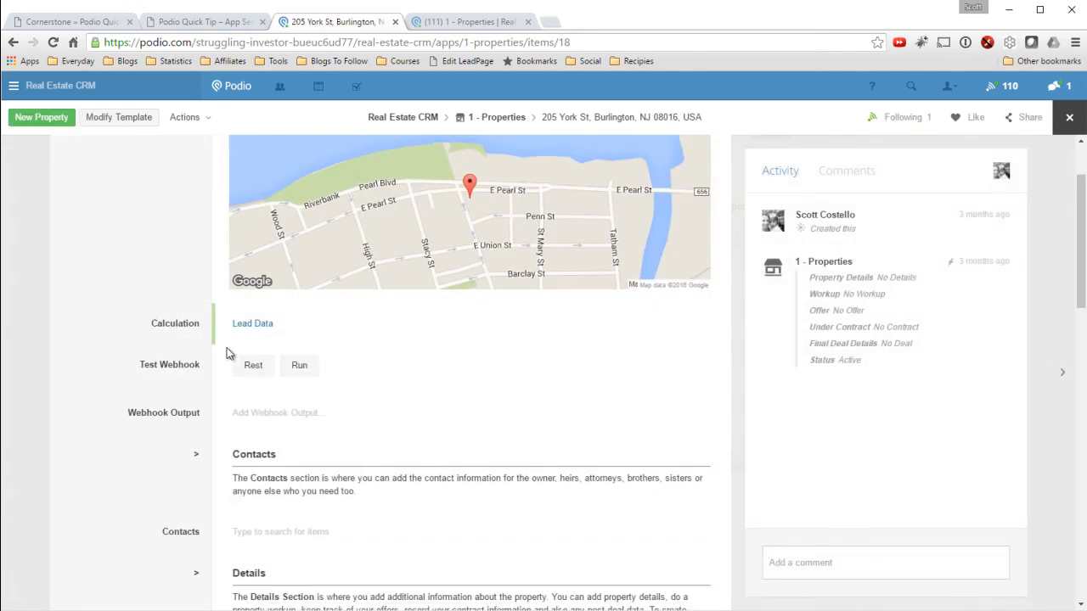
mouse_move(255, 324)
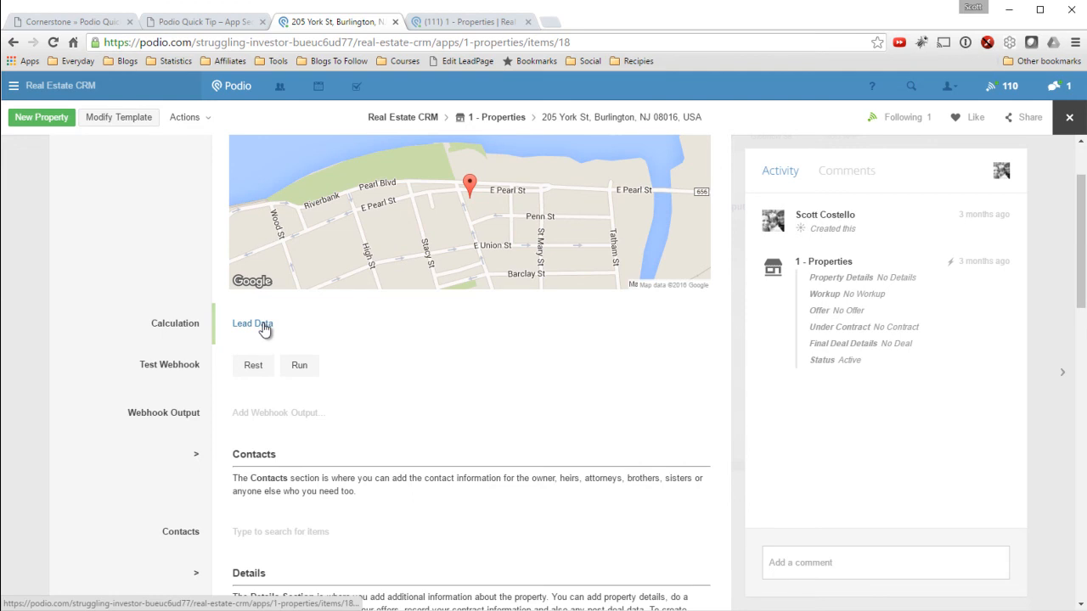
left_click(252, 324)
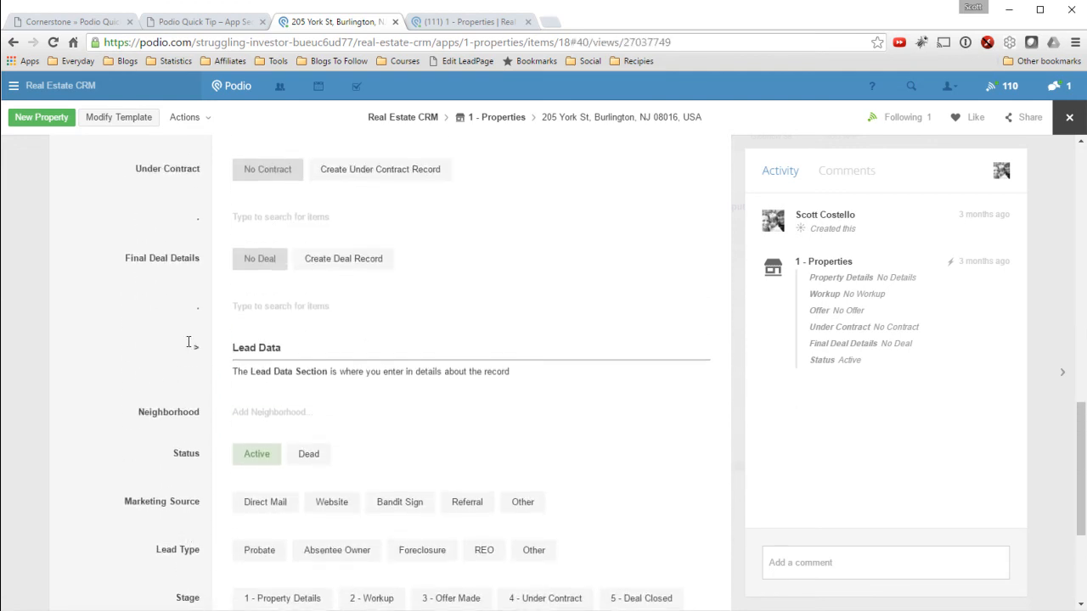
scroll("down", 3)
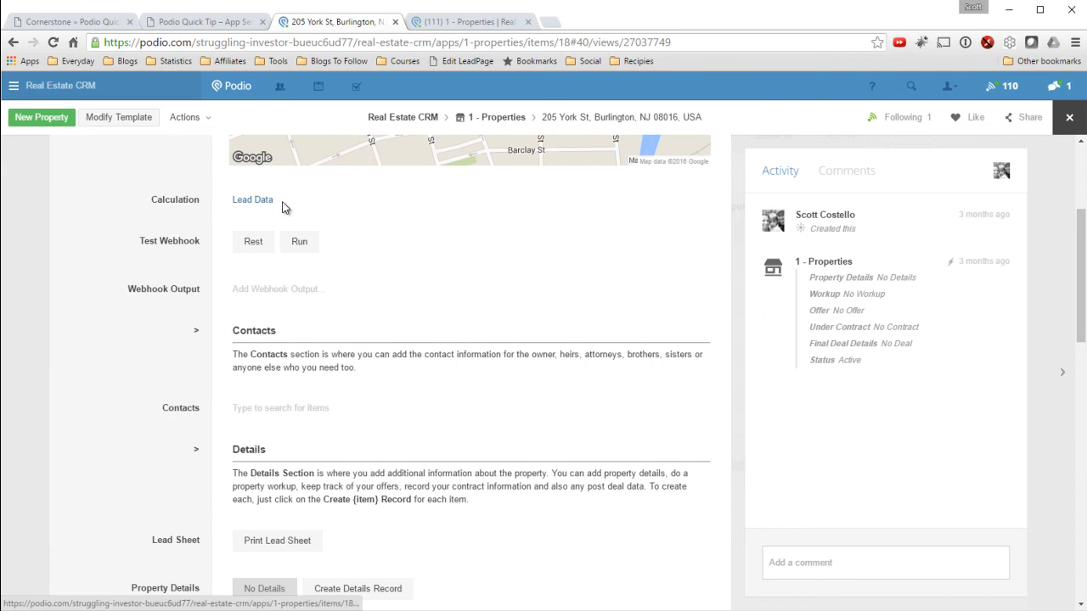
scroll("down", 3)
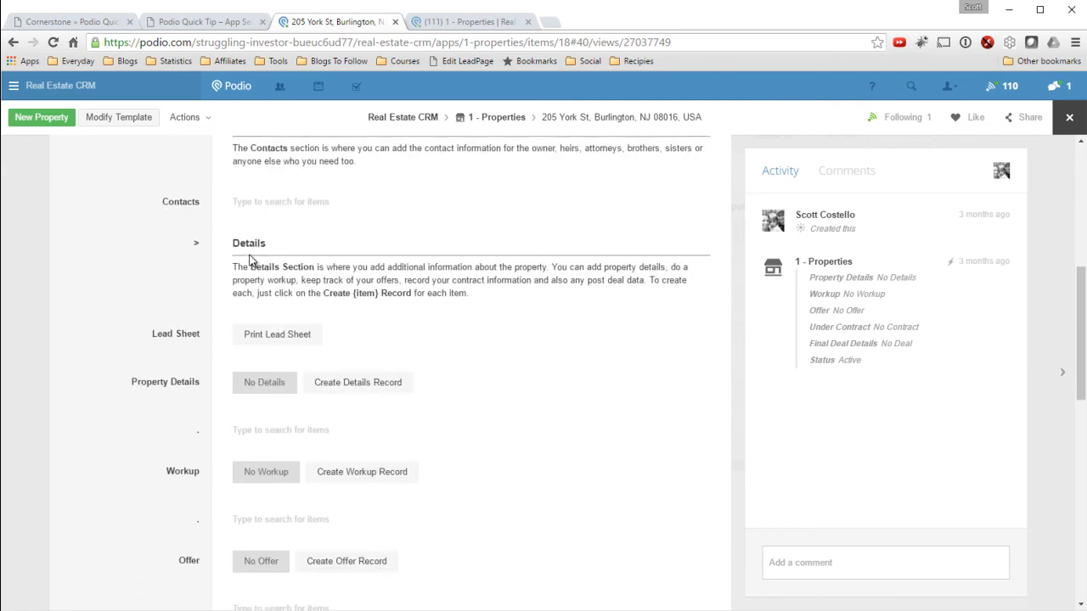
scroll("down", 3)
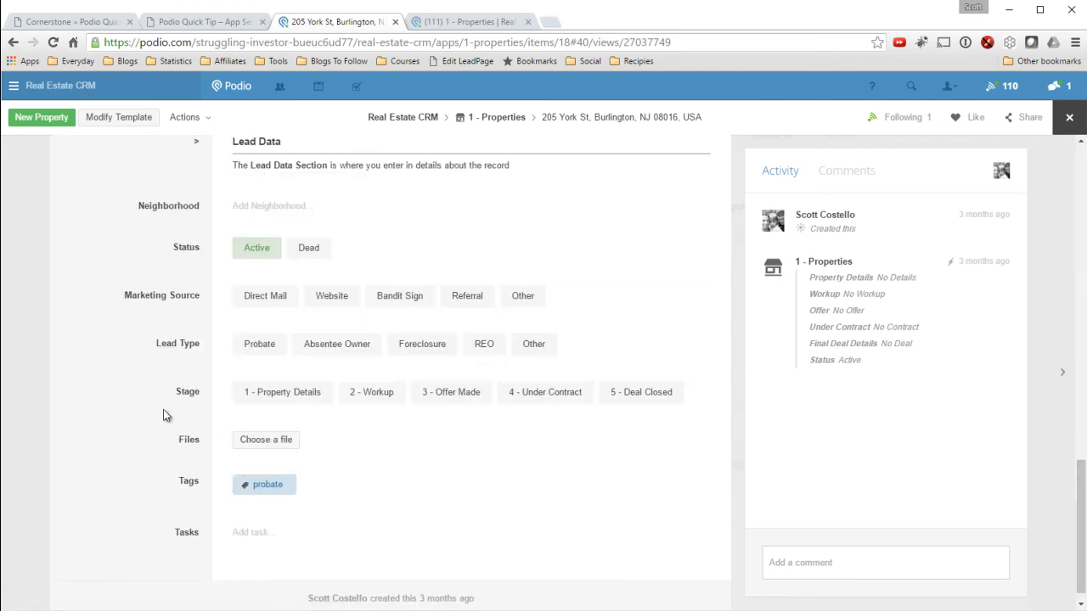
mouse_move(164, 403)
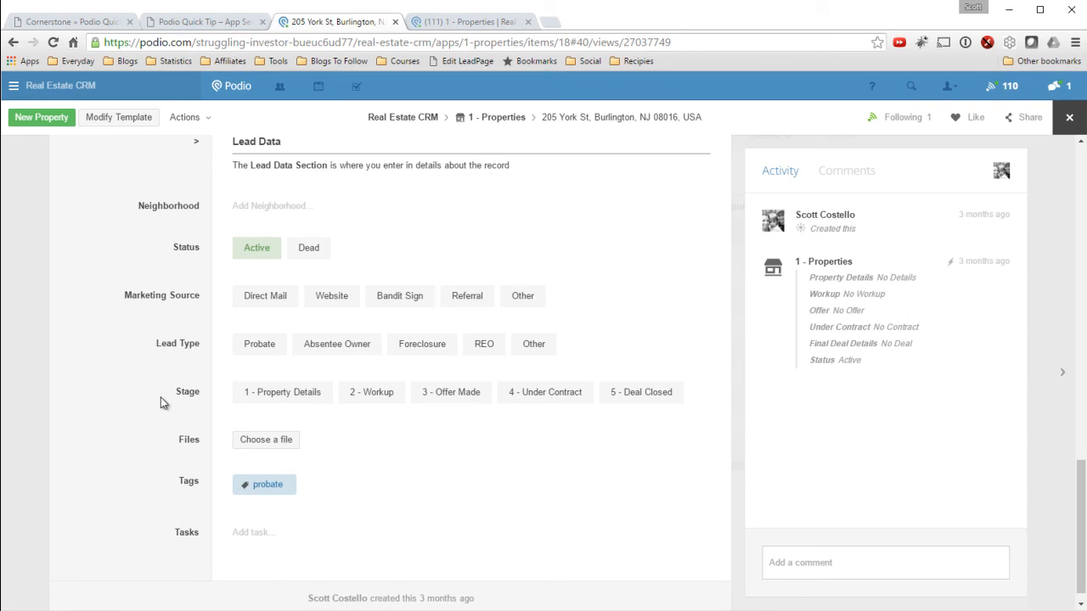